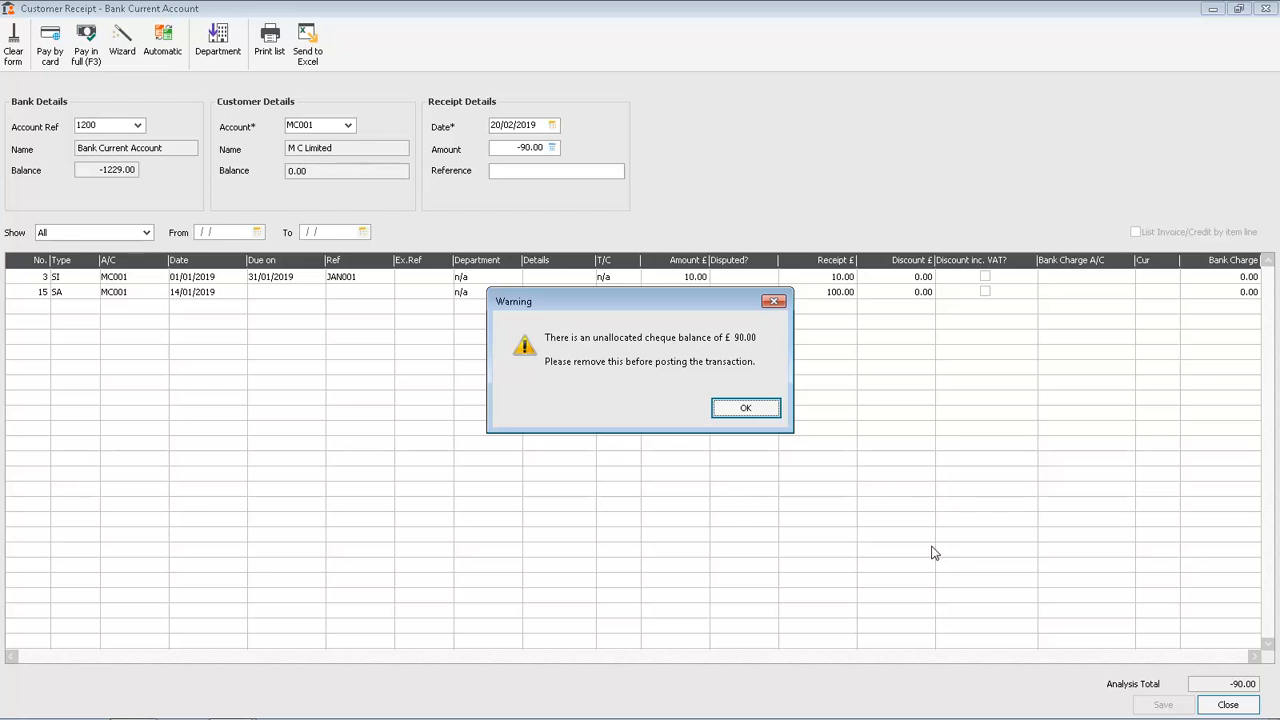
Accept the unallocated cheque balance warning so the -90.00 receipt lines return.
click(744, 408)
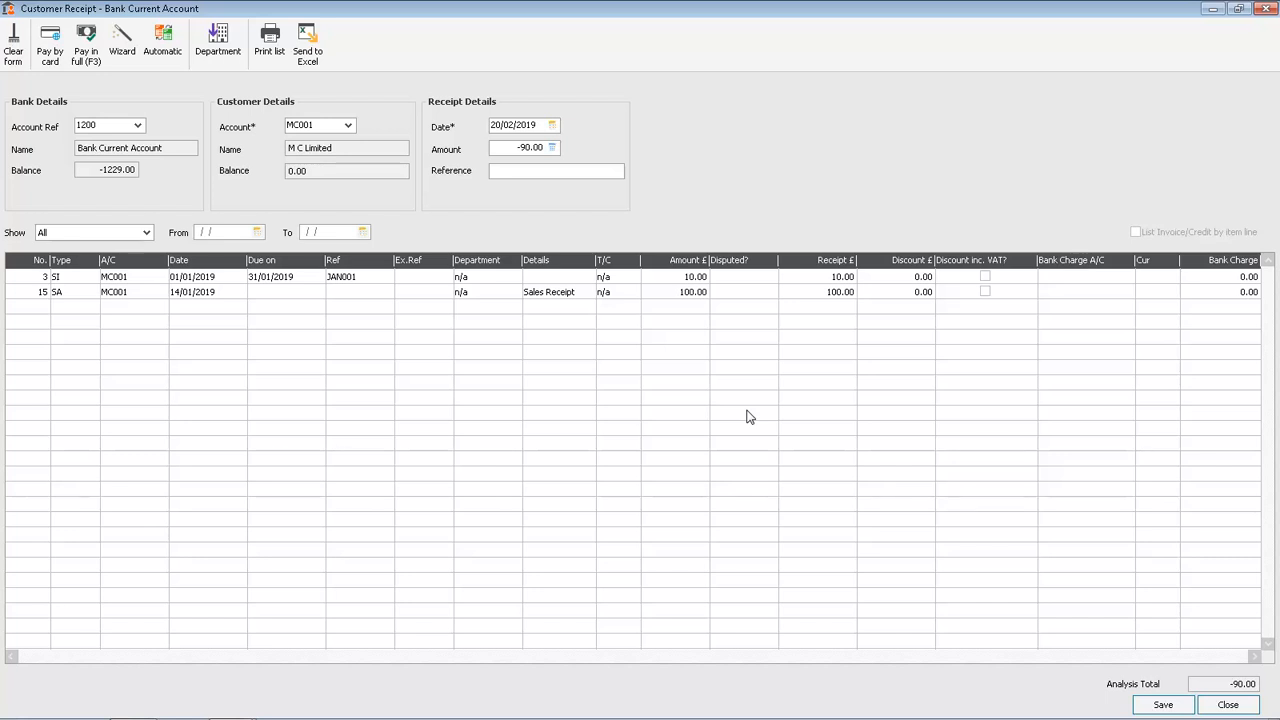
mouse_move(840, 344)
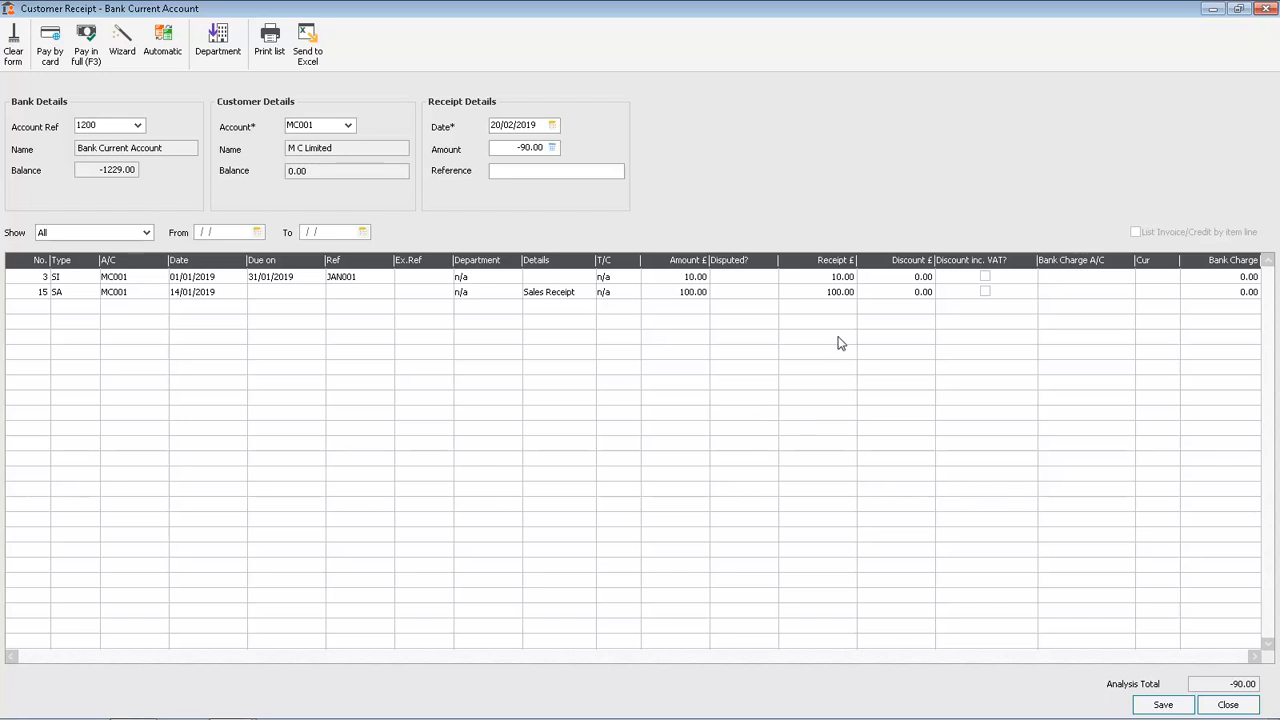
Reduce the SA line's receipt amount to 10.00 and save, posting the receipt and clearing the form.
click(810, 292)
text(10)
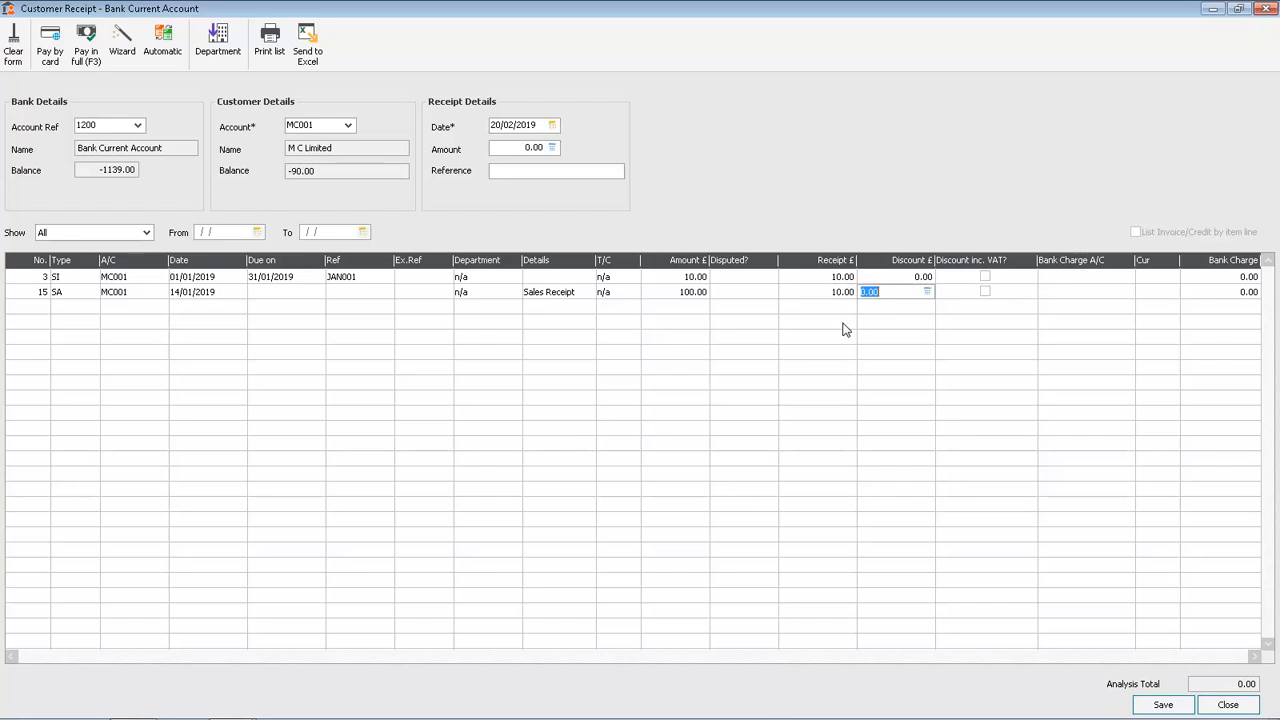
click(1164, 704)
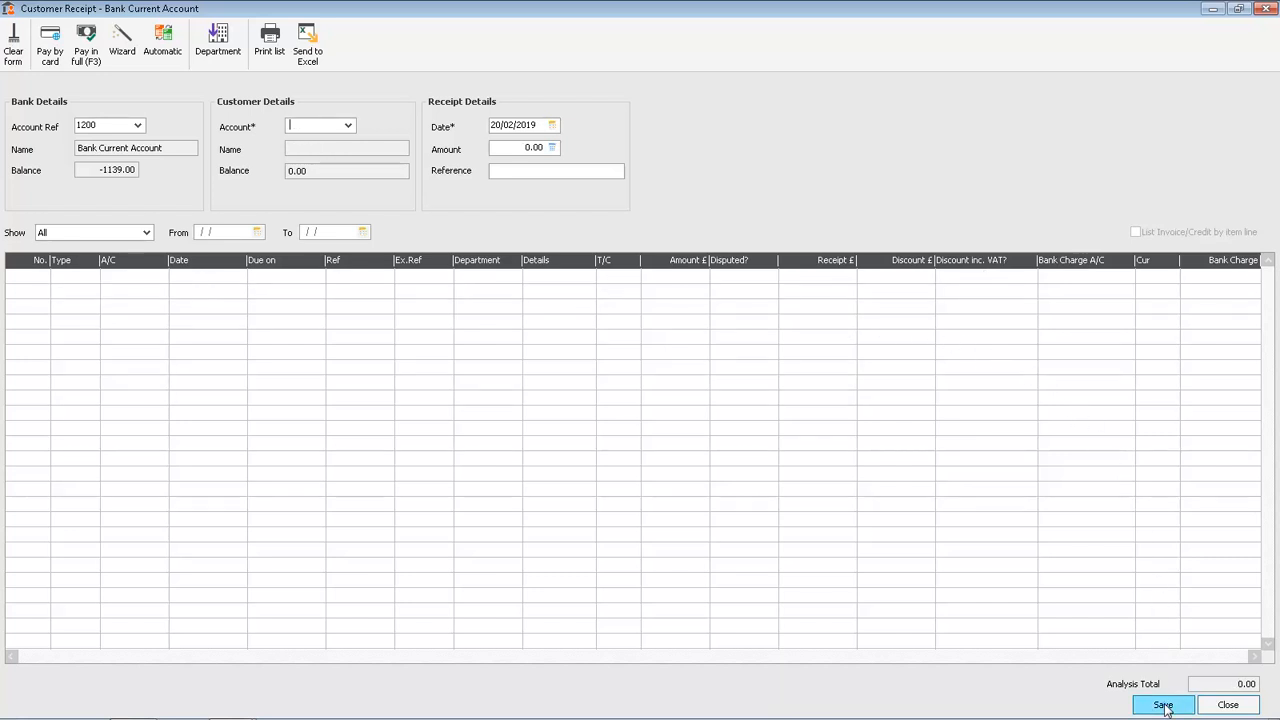